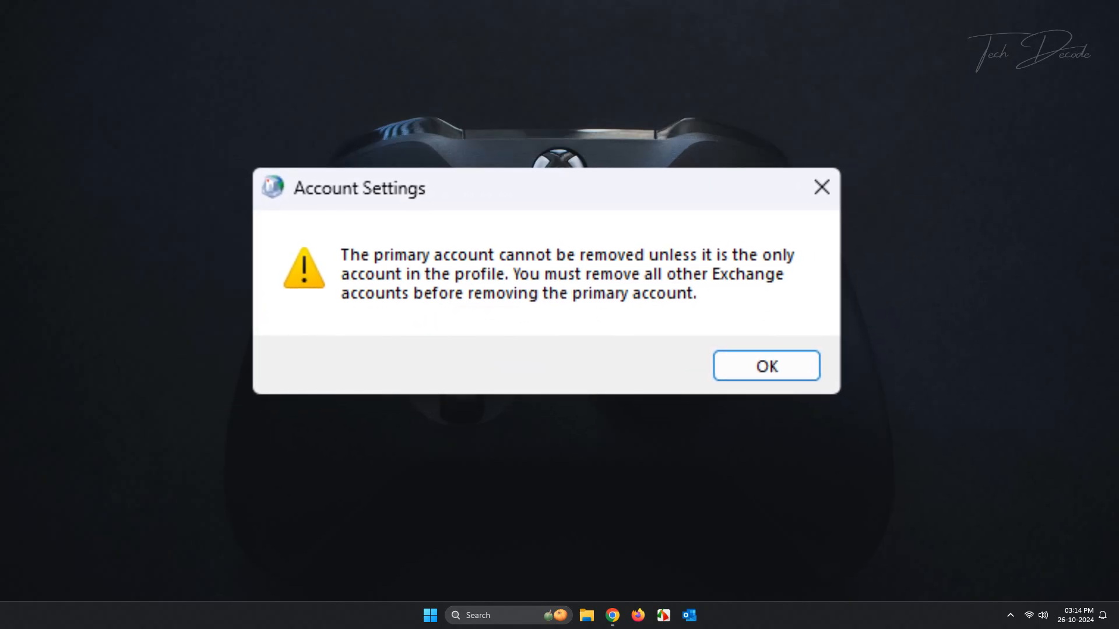
# Dismiss the account warning, open Control Panel from search, and view items as Large icons
pyautogui.click(766, 366)
pyautogui.write('control')
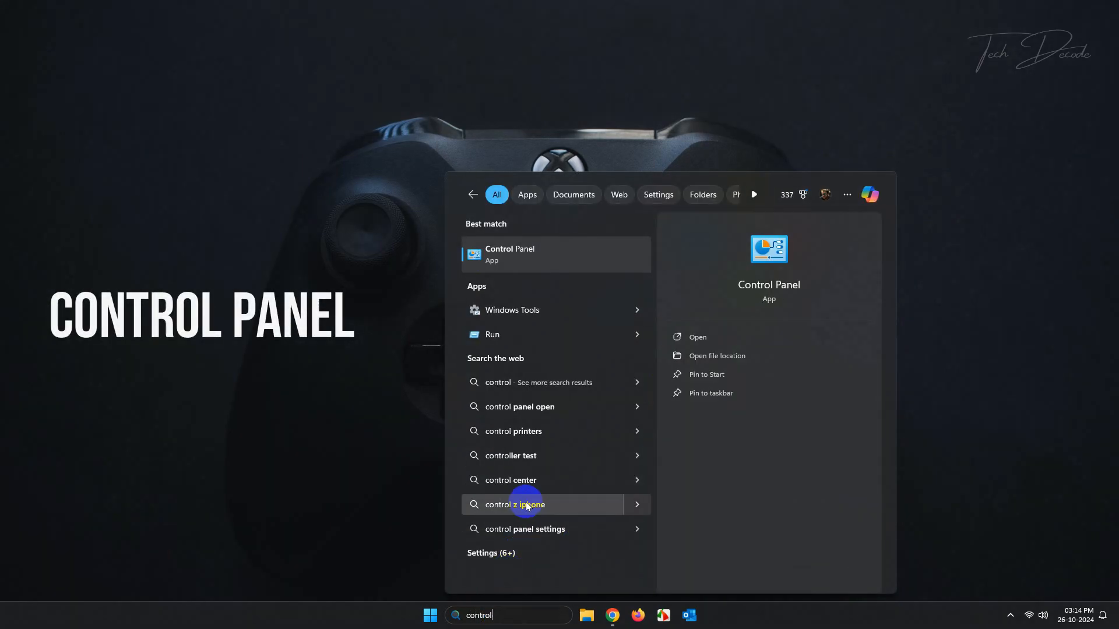
pyautogui.click(509, 254)
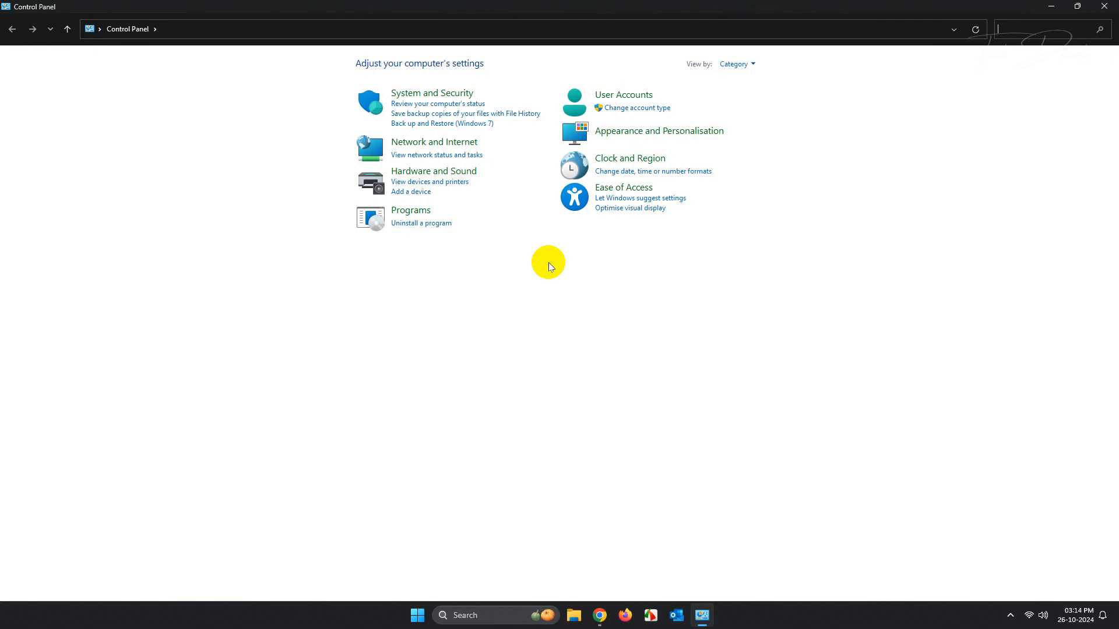
pyautogui.click(736, 64)
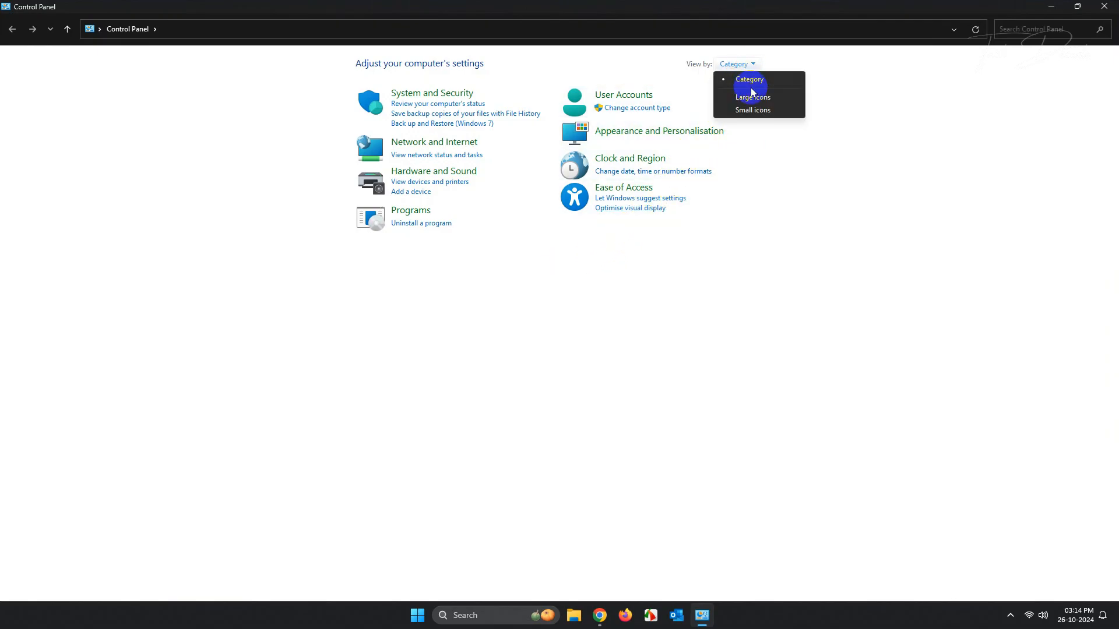
pyautogui.click(752, 98)
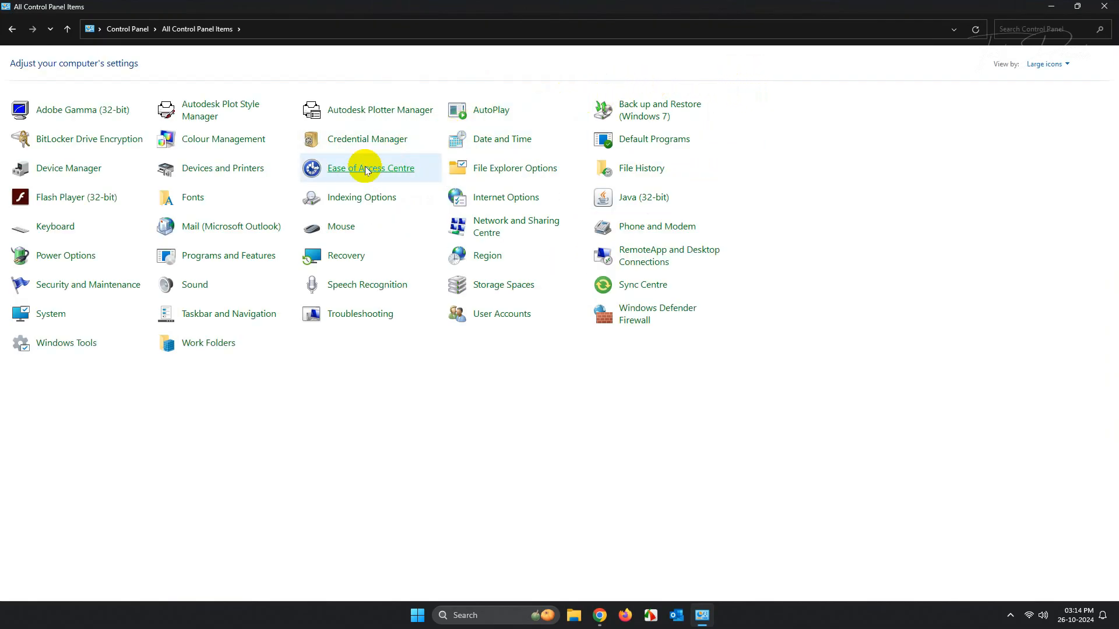
# Try removing the Exchange account under Mail's Email Accounts, accept the refusal warning, and close
pyautogui.click(231, 226)
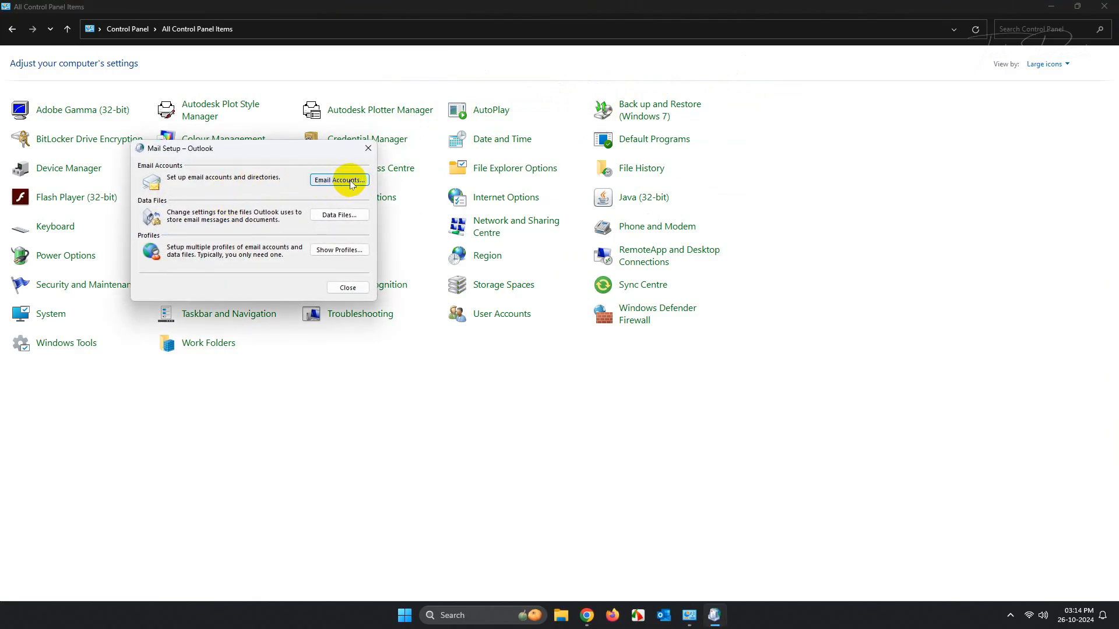
pyautogui.click(339, 180)
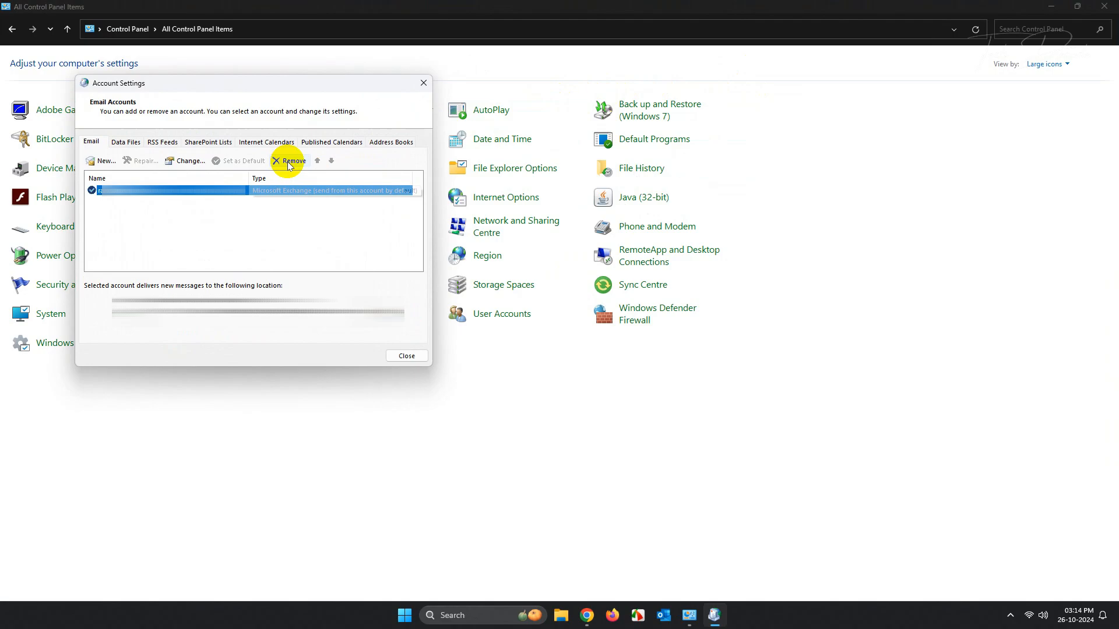
pyautogui.click(289, 161)
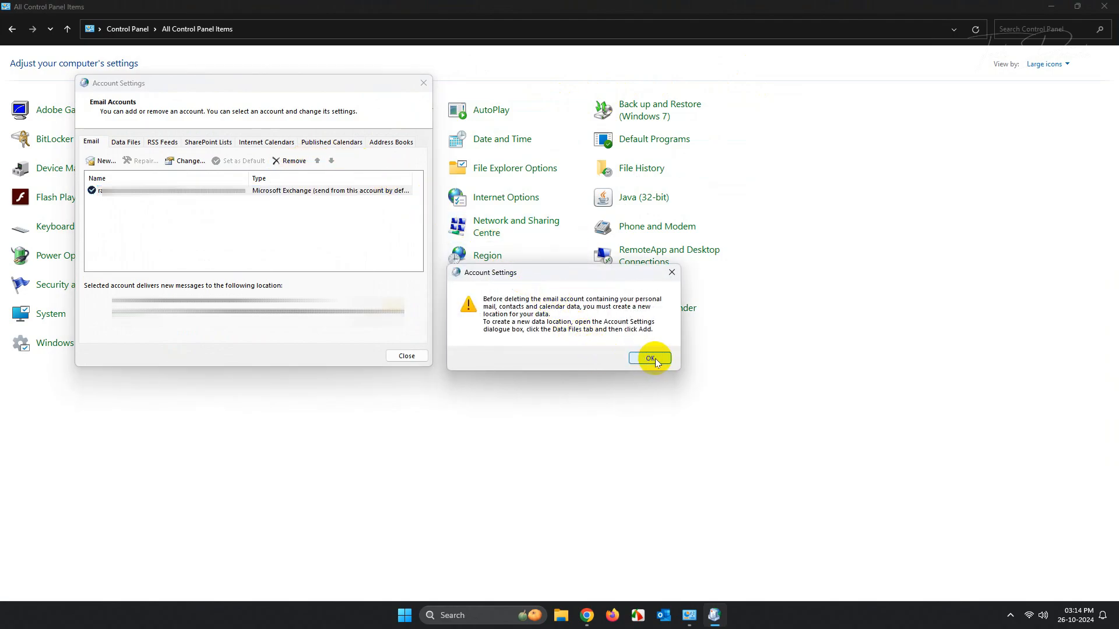
pyautogui.click(648, 357)
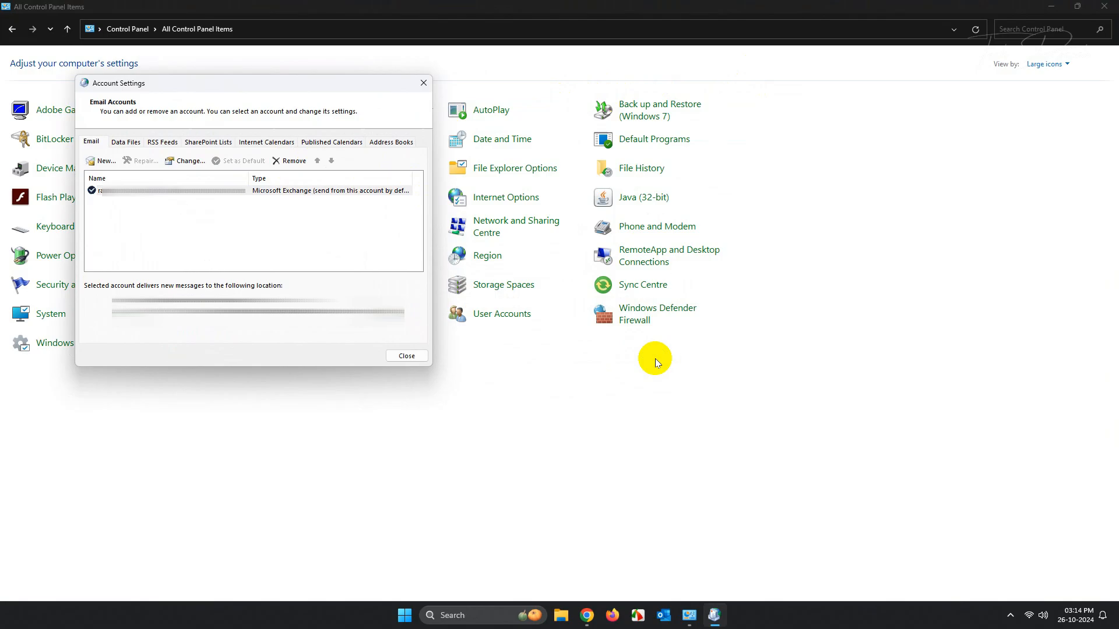
pyautogui.click(406, 355)
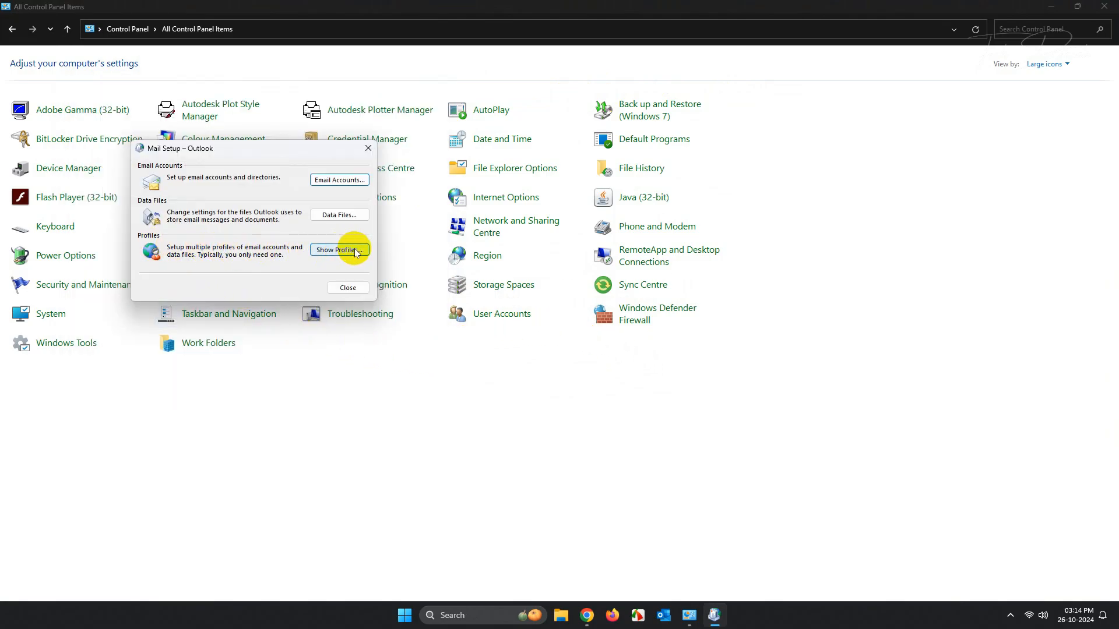
pyautogui.click(339, 251)
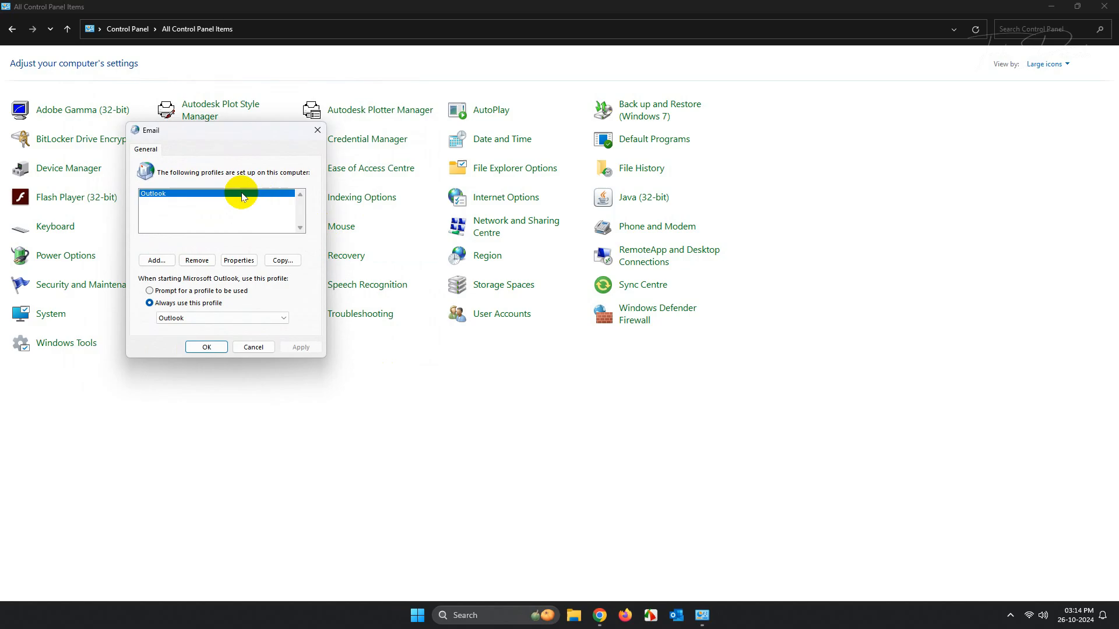
pyautogui.click(196, 260)
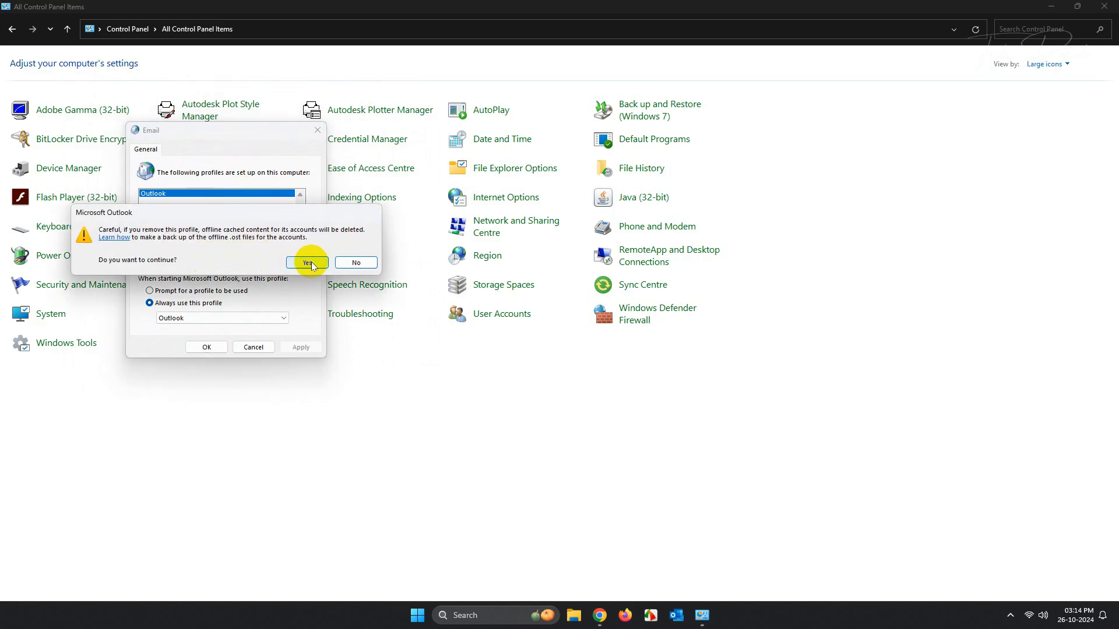
pyautogui.click(307, 261)
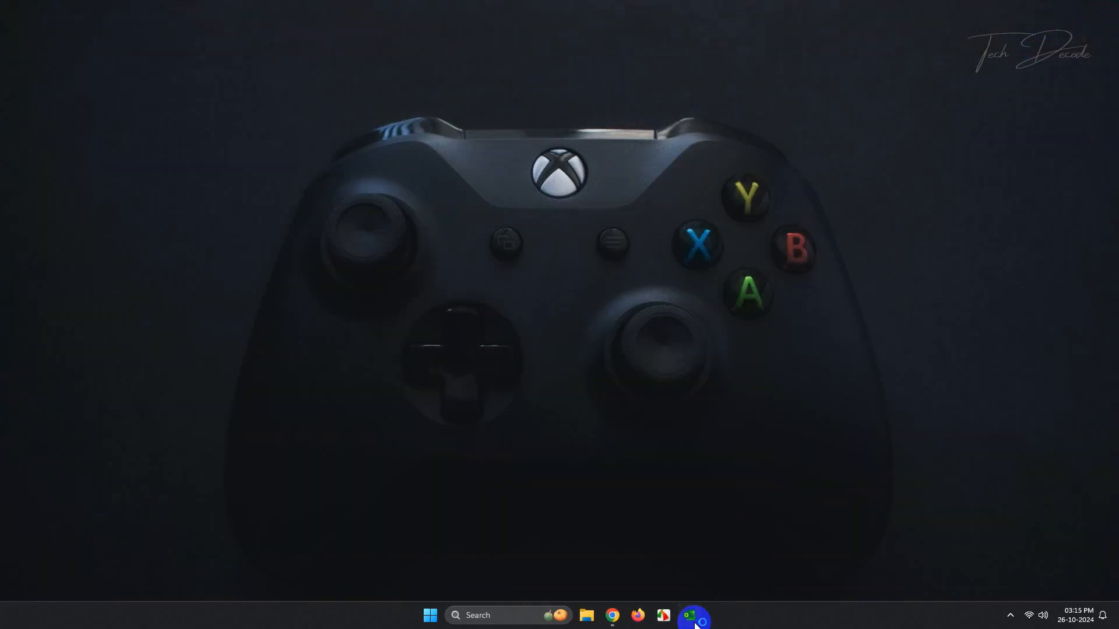
# Relaunch Outlook from the taskbar, create a named new profile, and connect the email address
pyautogui.click(693, 614)
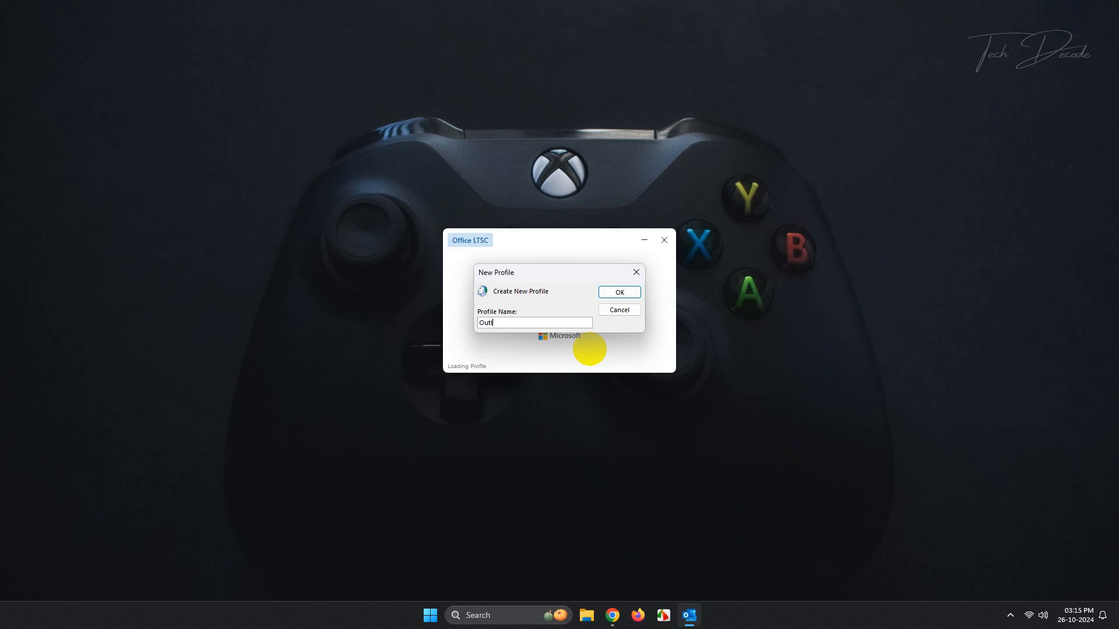
pyautogui.click(618, 292)
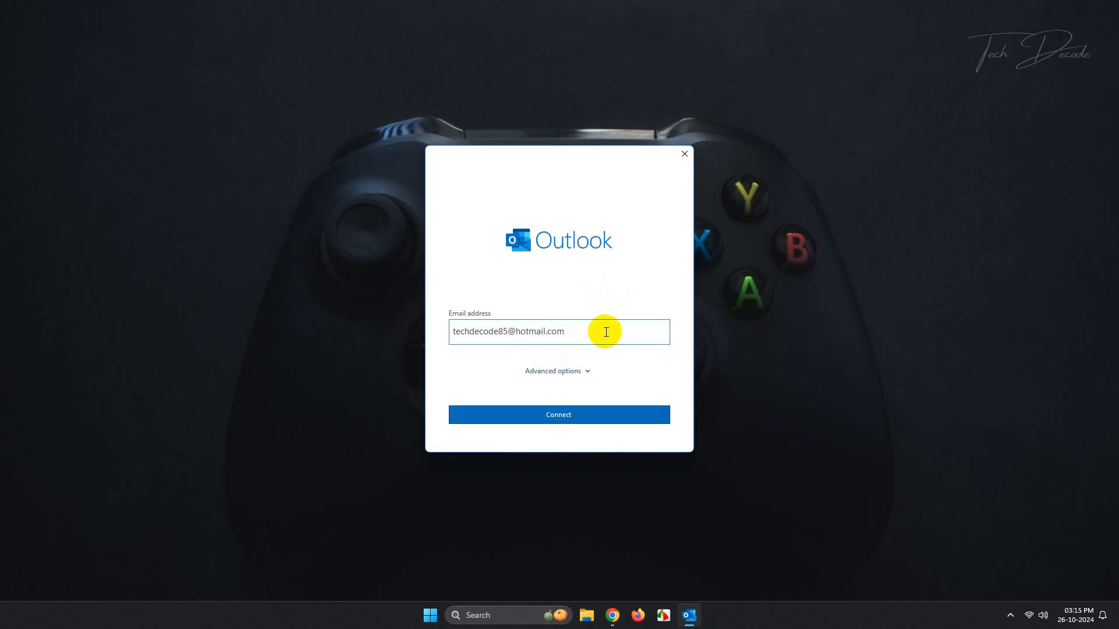
pyautogui.click(559, 414)
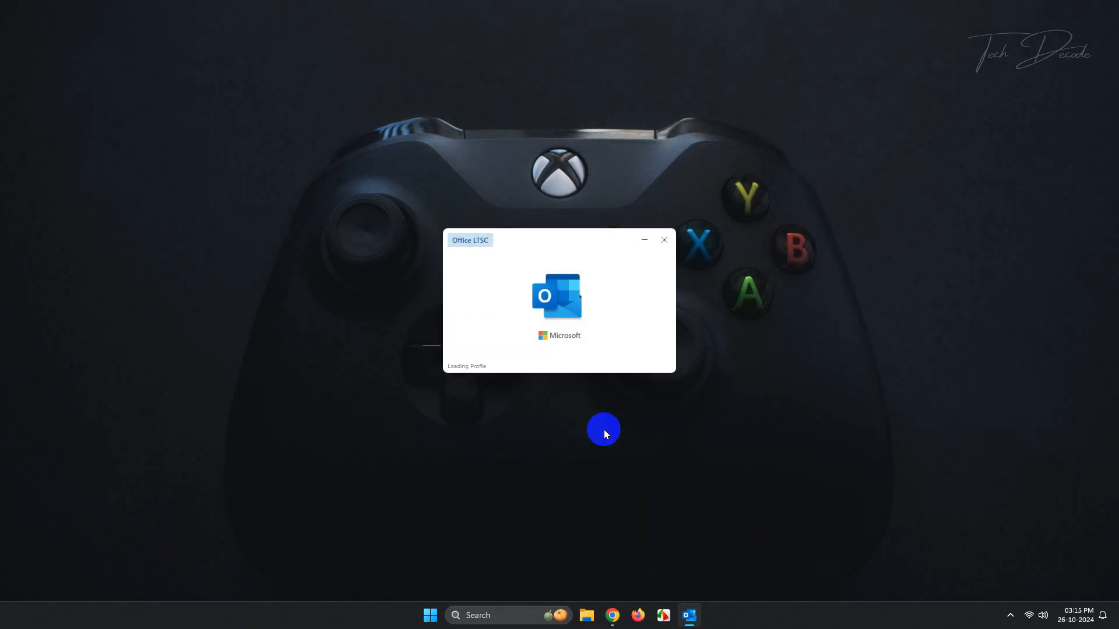
pyautogui.moveTo(790, 333)
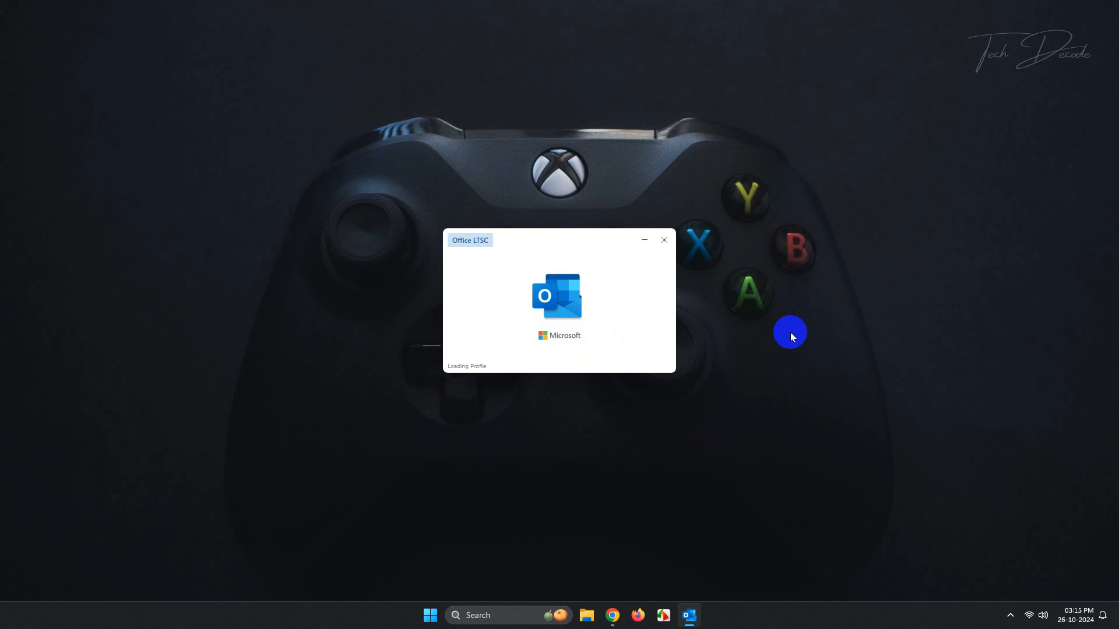